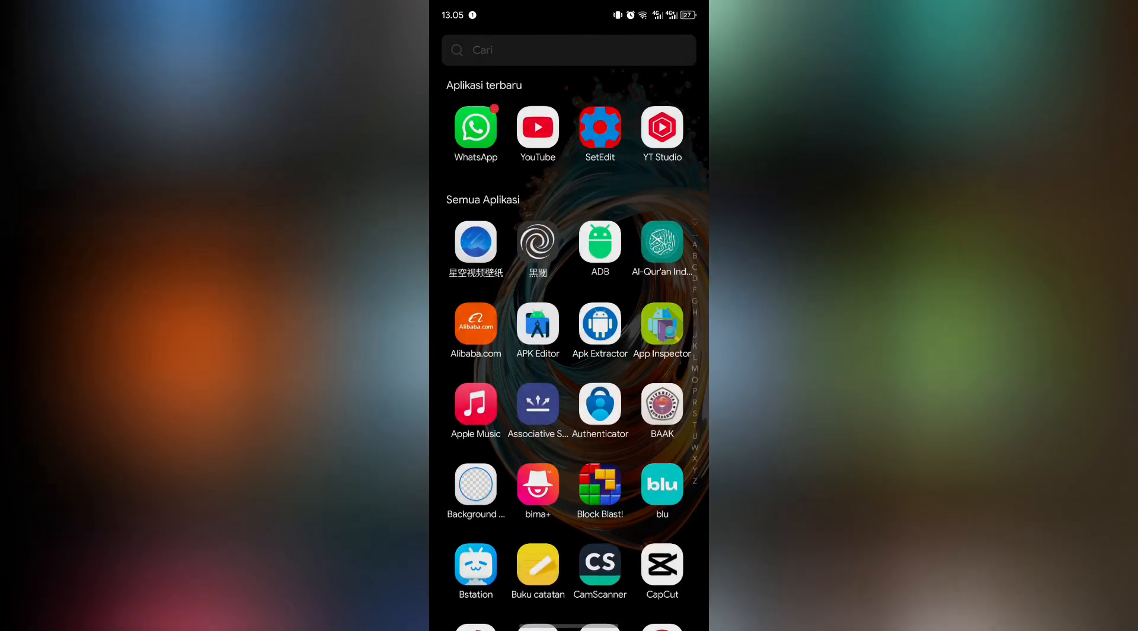
- Find ZArchiver by searching 'za' in the app drawer and launch it
text(za)
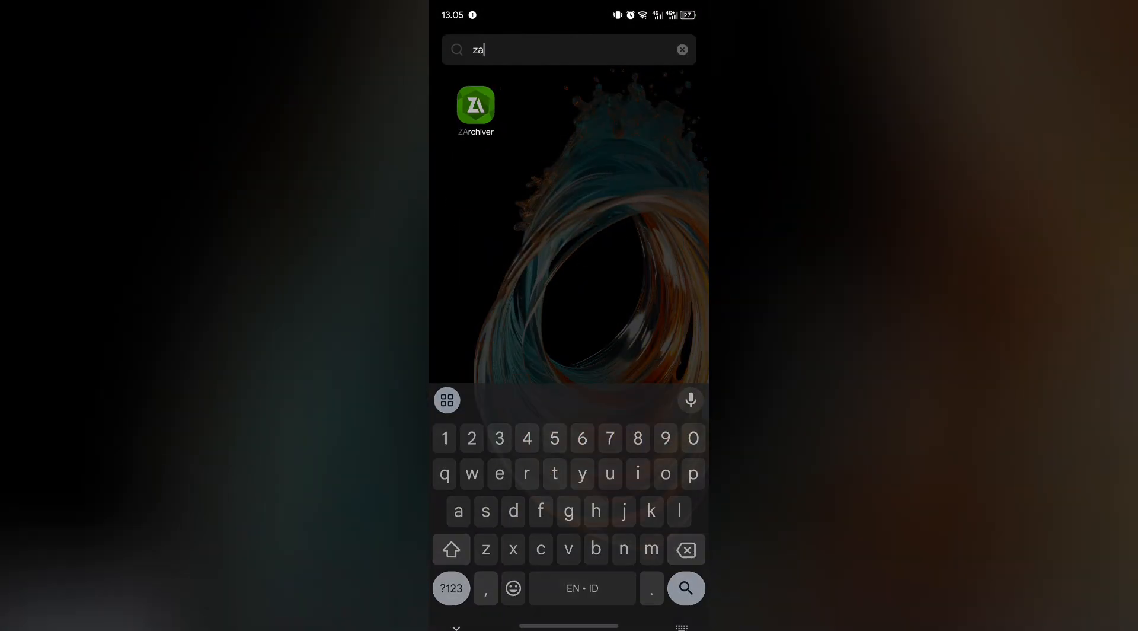
click(475, 107)
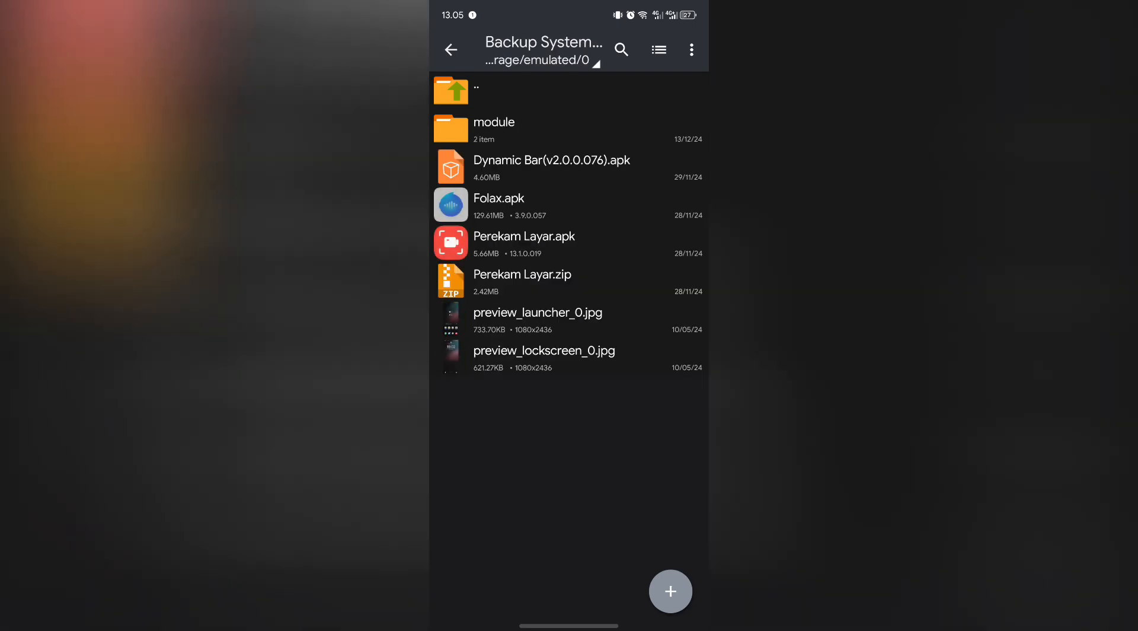
- Browse from internal storage root into Theme, then the google pixel folder
click(450, 86)
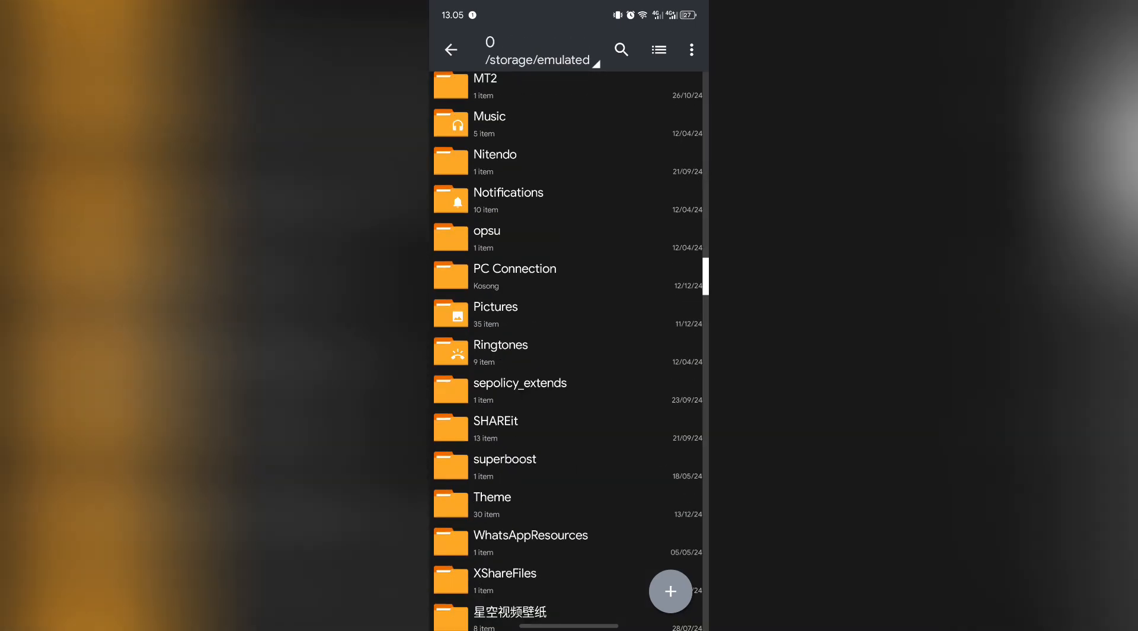
click(491, 497)
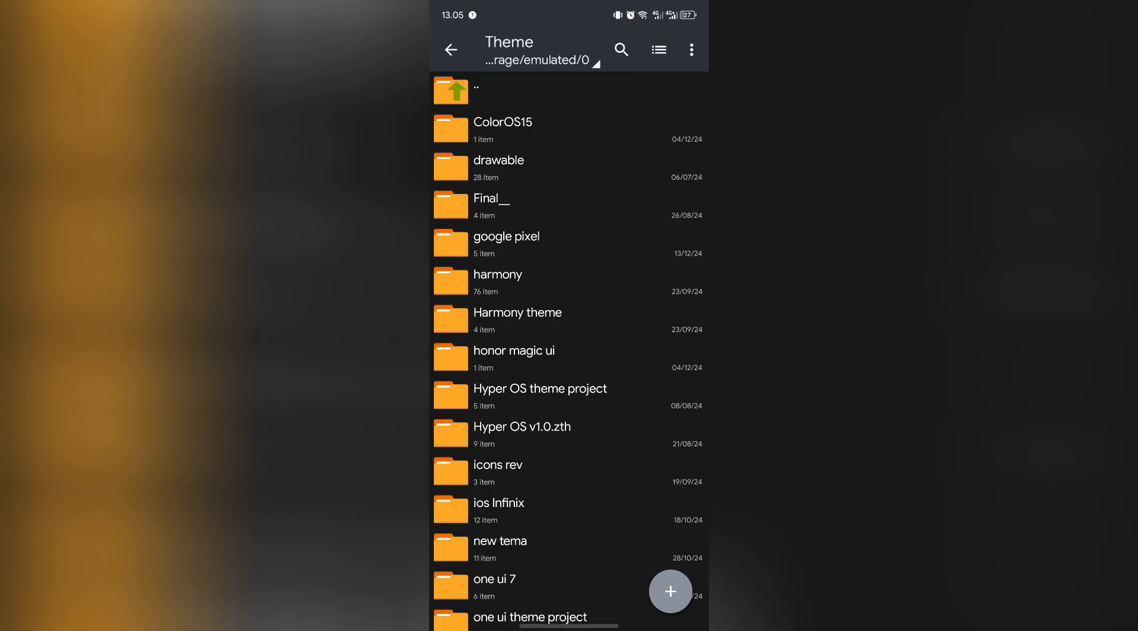
click(506, 235)
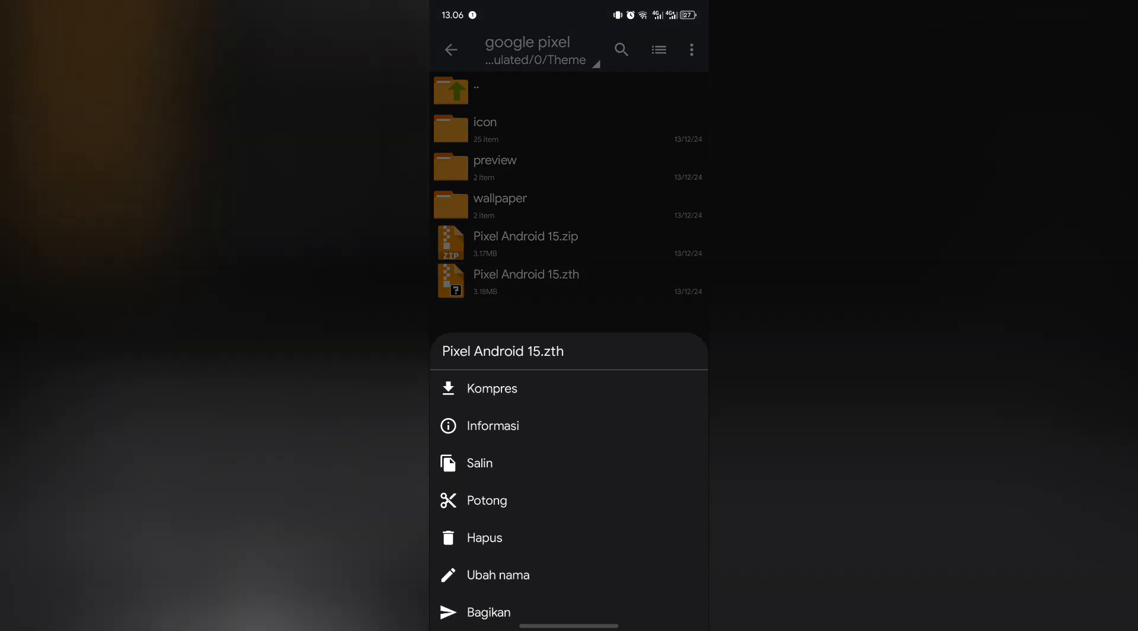
- Copy Pixel Android 15.zth and head into the Android folder from storage root
click(479, 463)
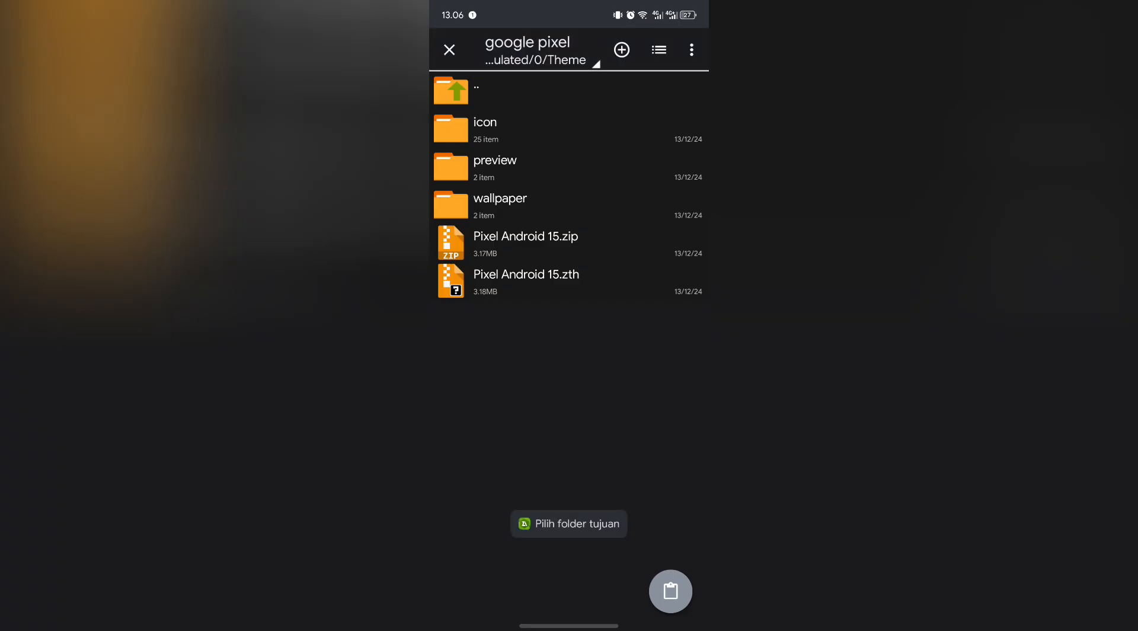
click(450, 92)
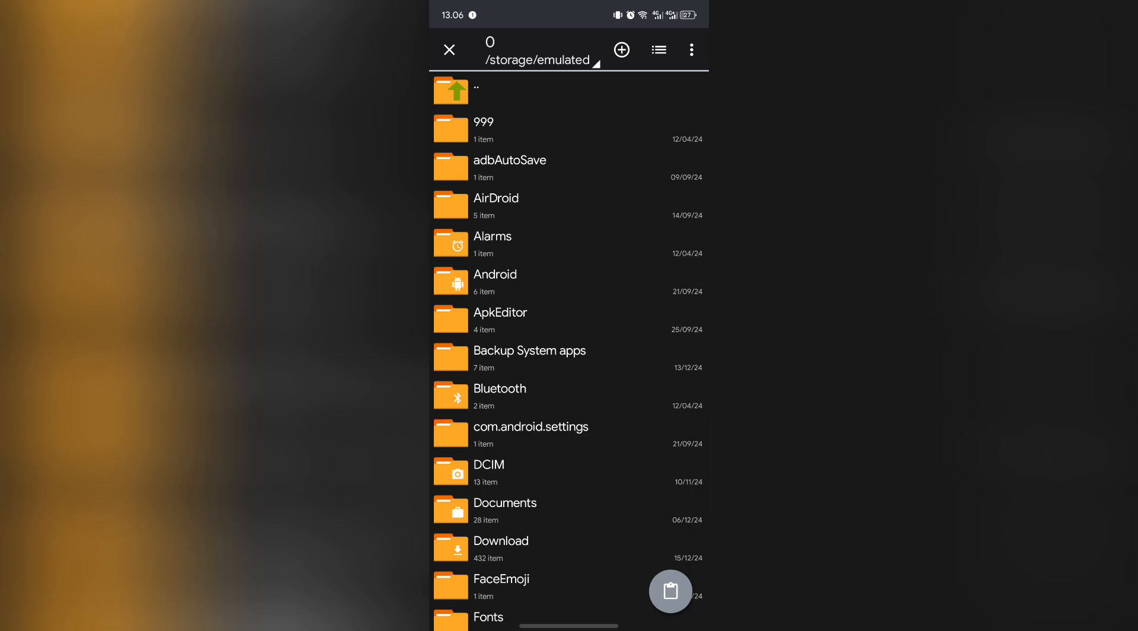
click(496, 282)
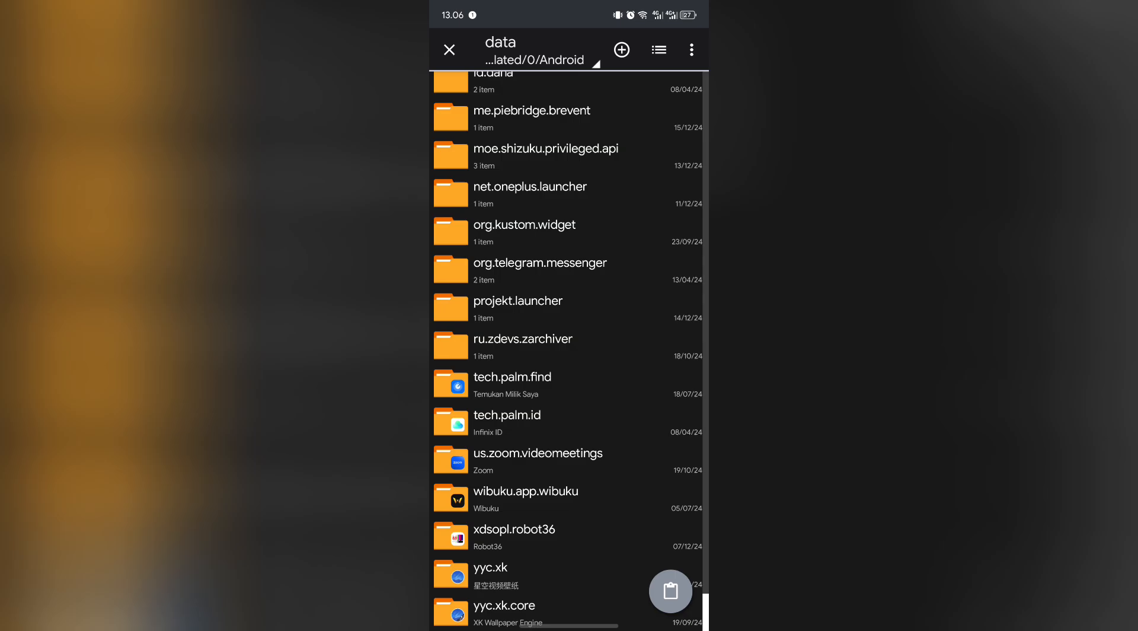
scroll(up, 3)
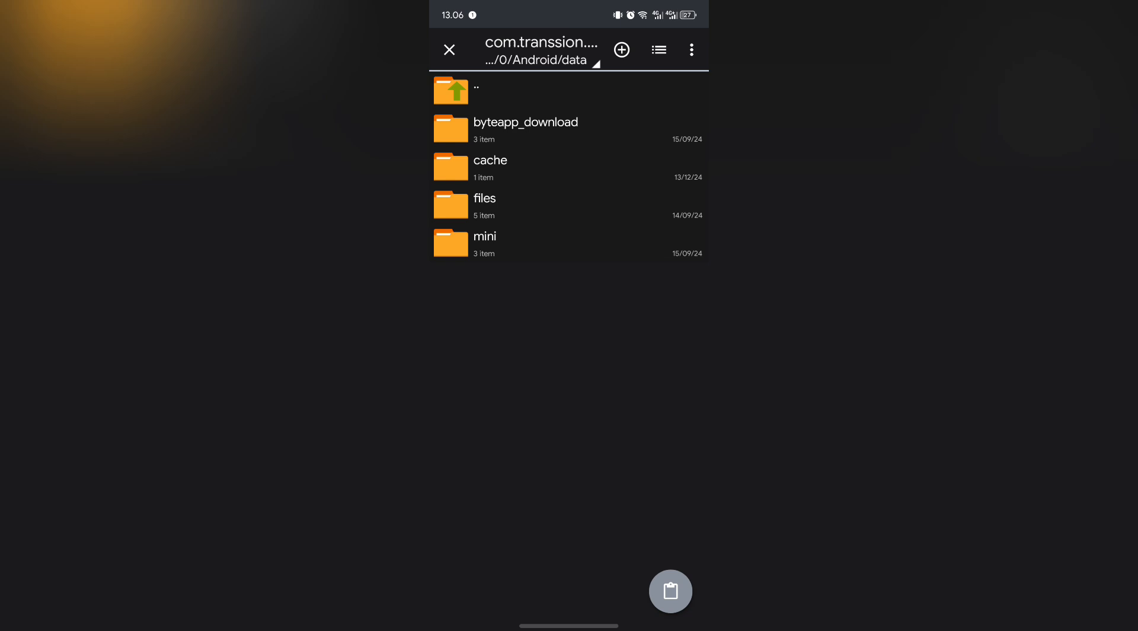
- Paste the theme file into the launcher's DIY themes folder
click(484, 207)
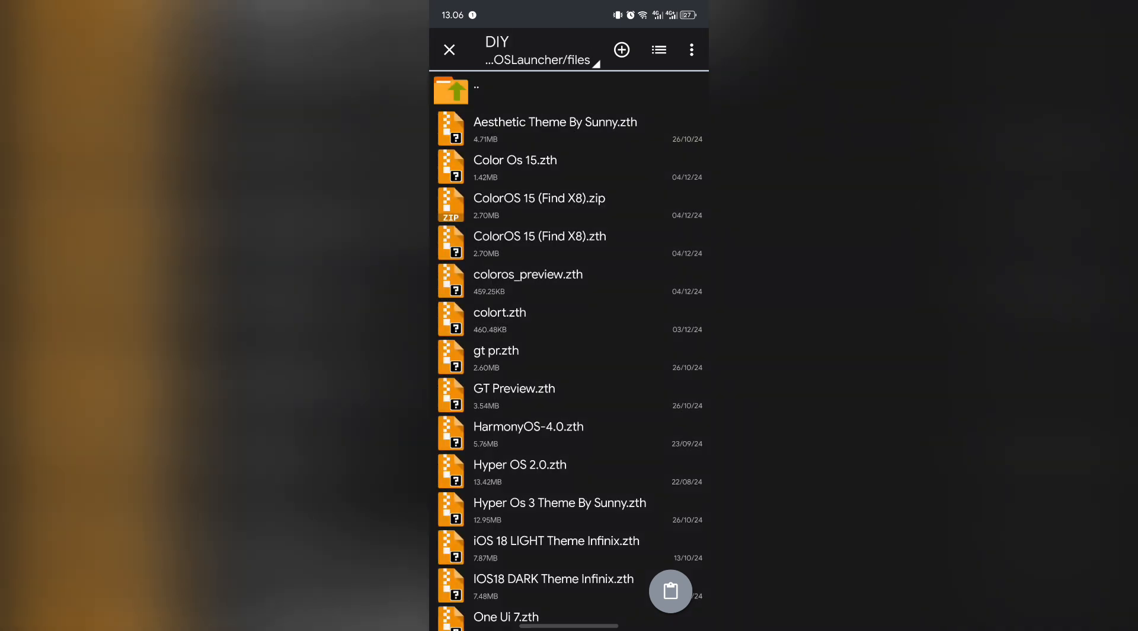
click(669, 589)
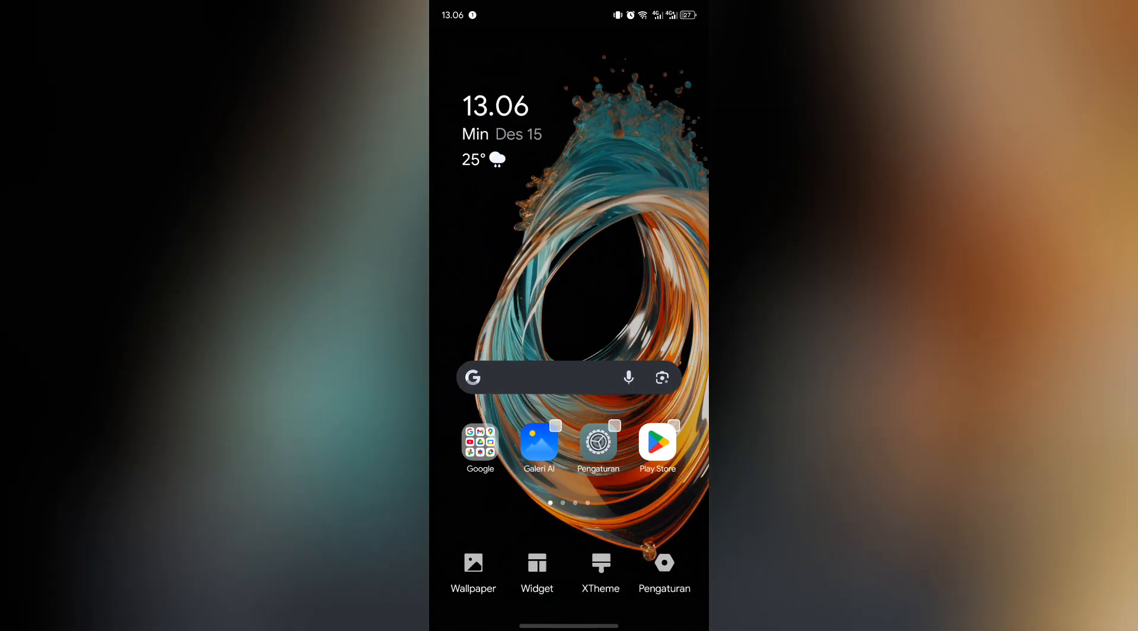
- Reach the full saved-themes list (Tema Saya) in XTheme and scroll to Pixel Android 15
click(600, 574)
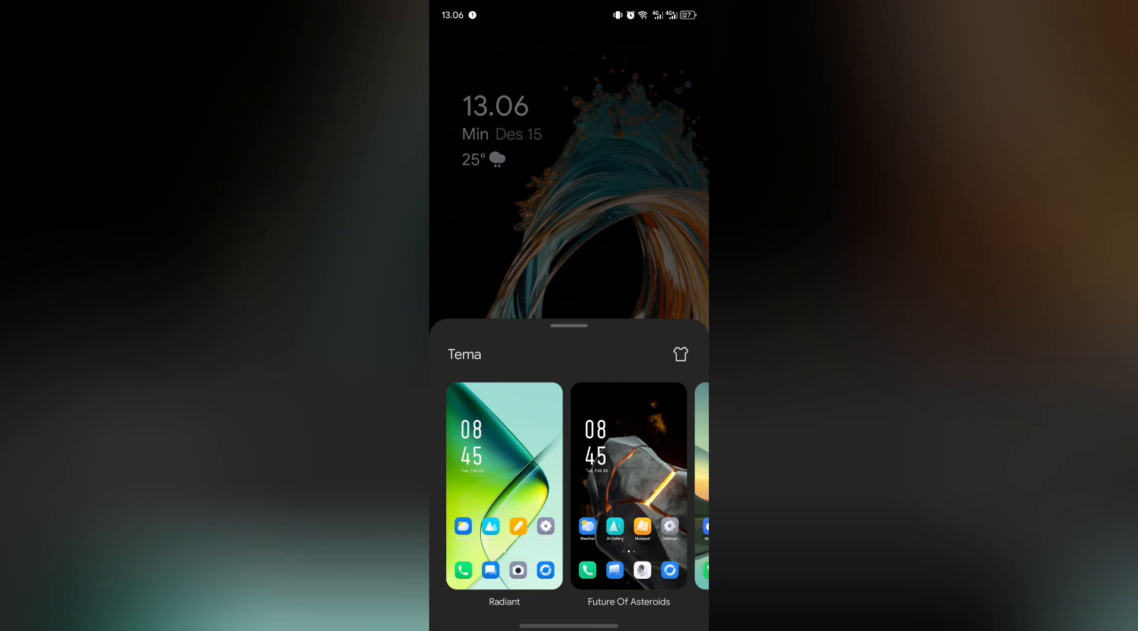
click(680, 355)
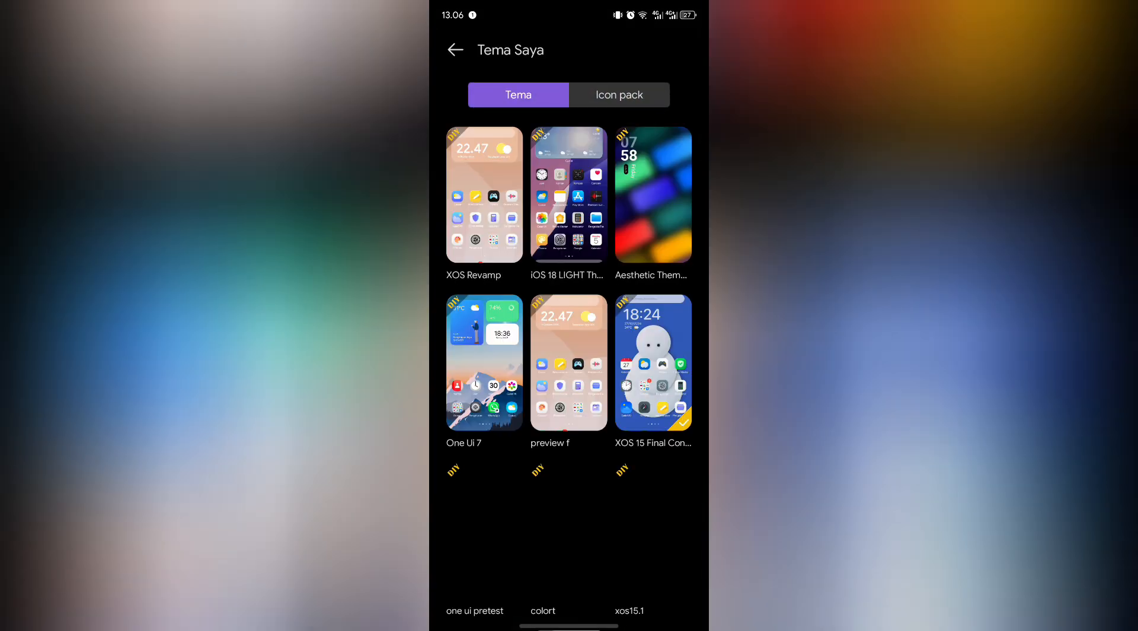
scroll(down, 3)
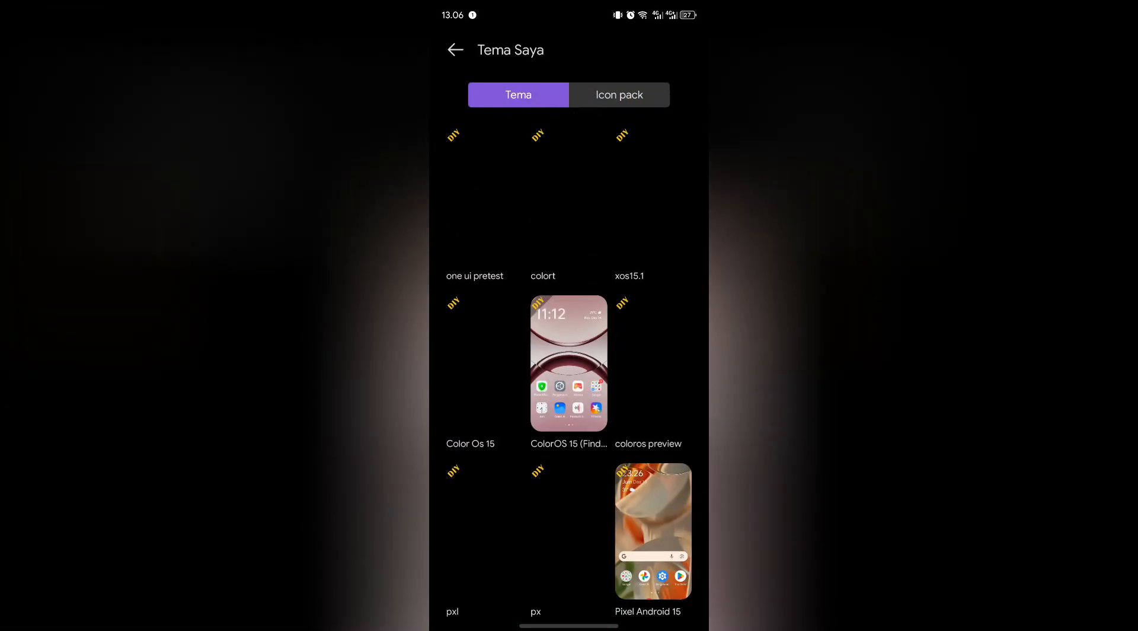
- Apply the Pixel Android 15 theme from its details page
click(652, 529)
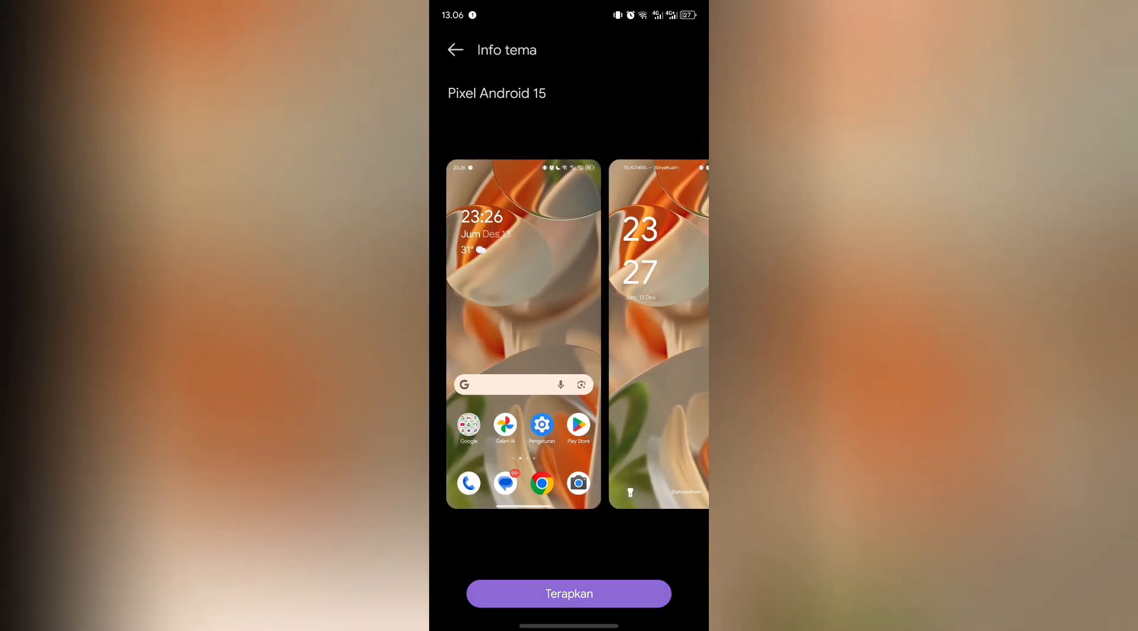
click(568, 592)
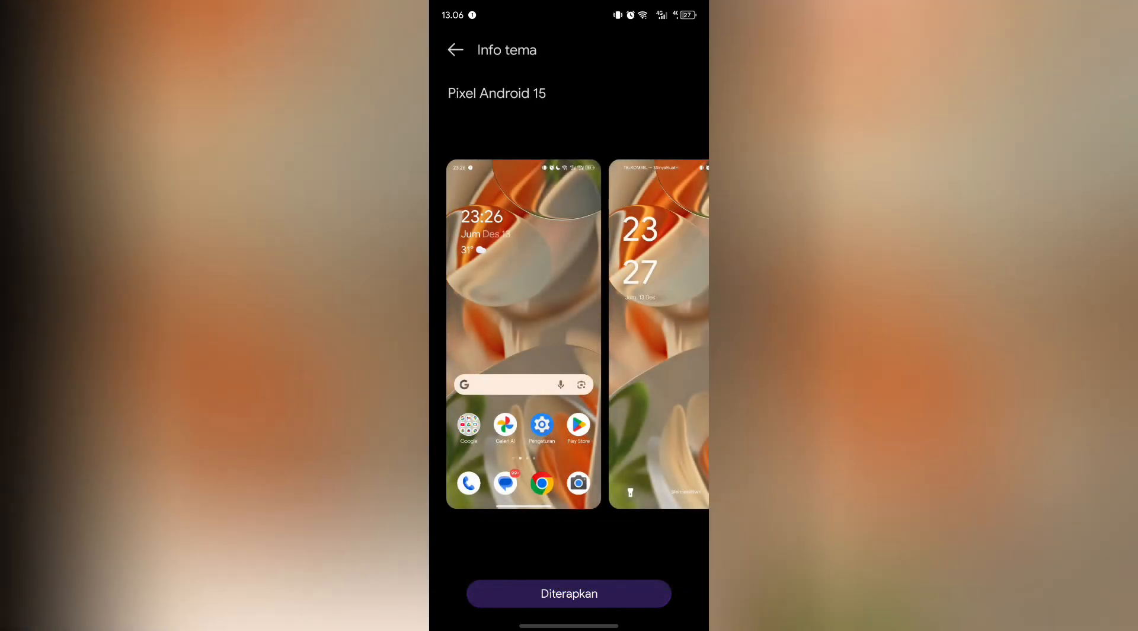
click(568, 592)
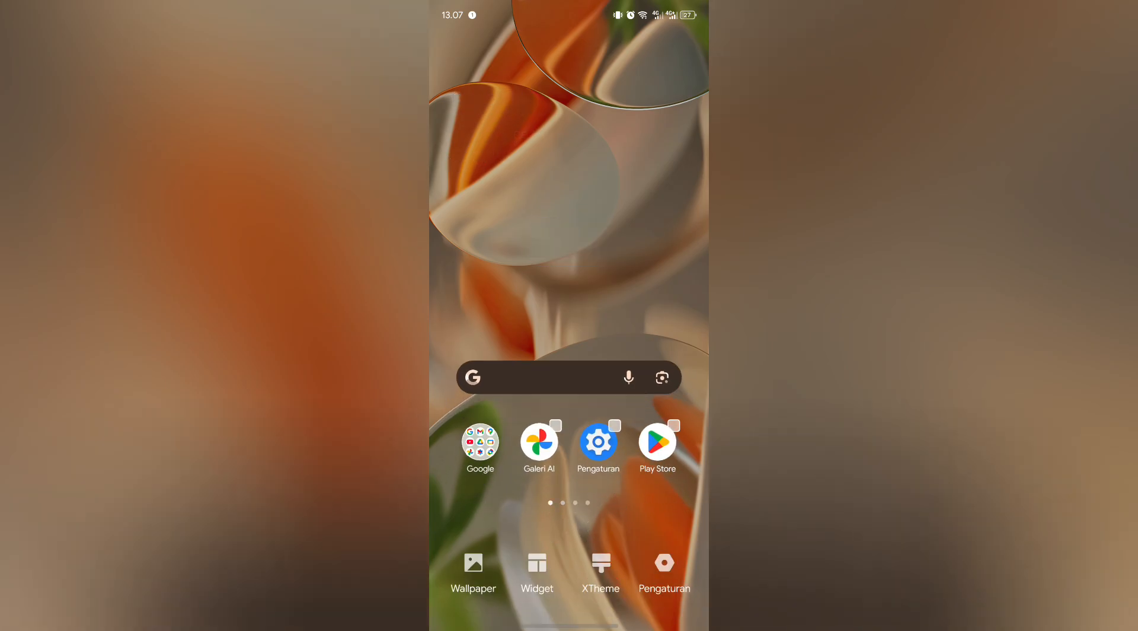
- Locate KWGT in the widget picker and swipe to its 4x2 size
click(537, 574)
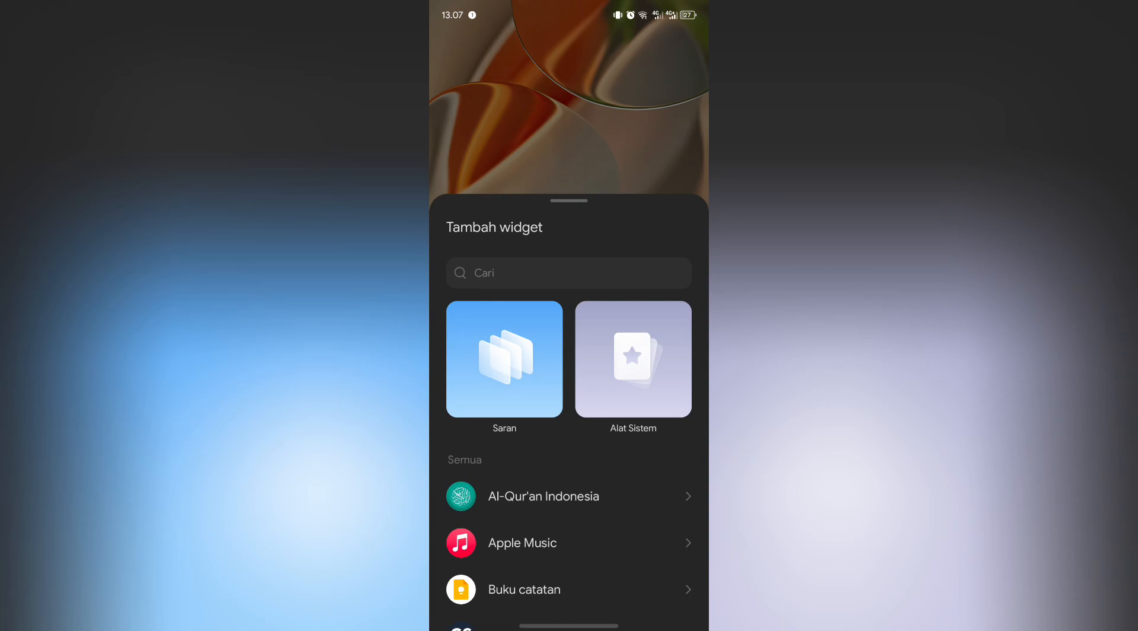
scroll(down, 3)
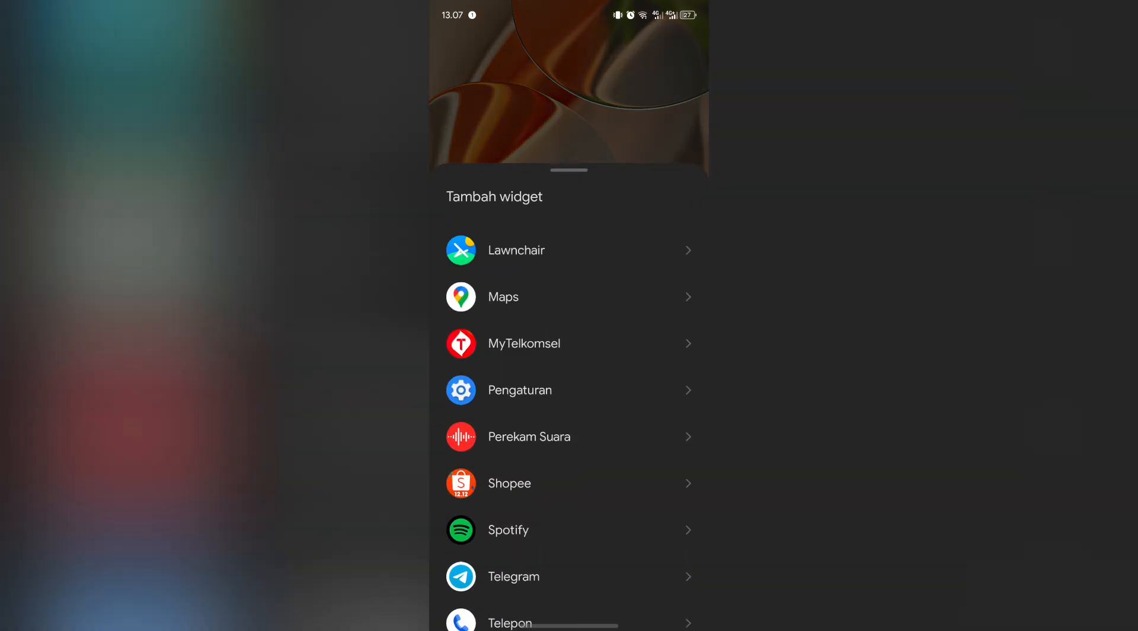
scroll(up, 3)
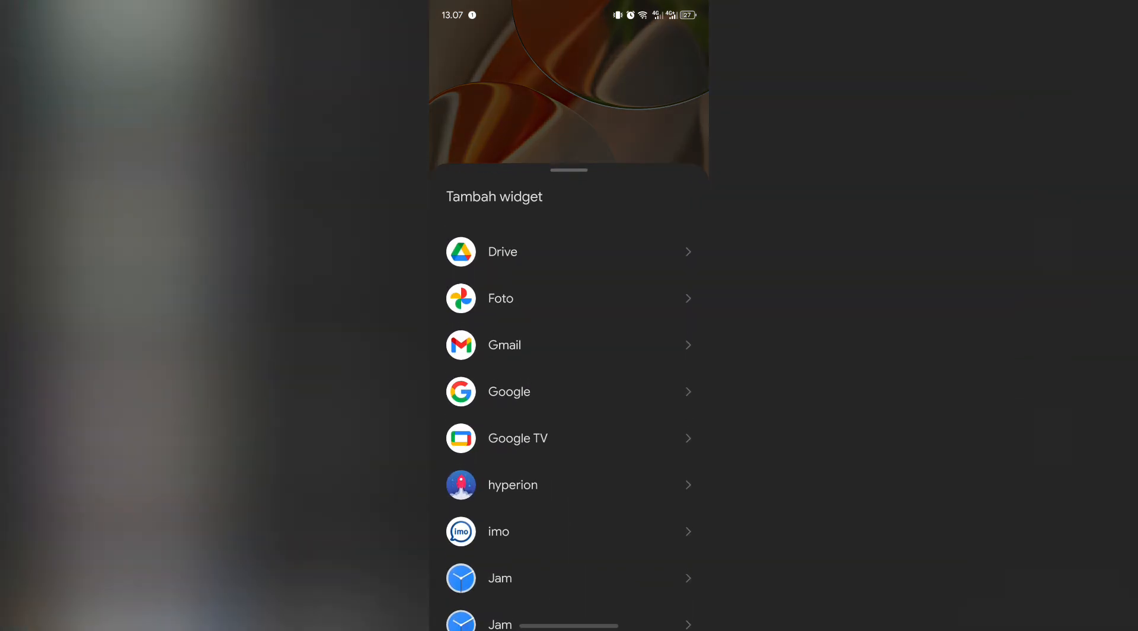
scroll(down, 3)
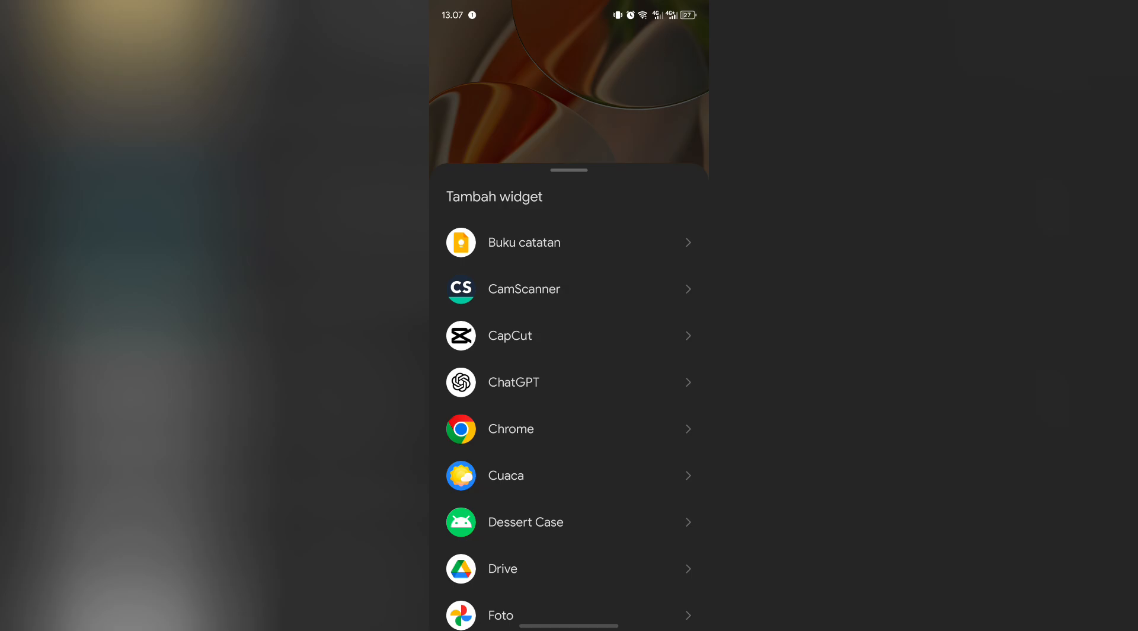
scroll(down, 3)
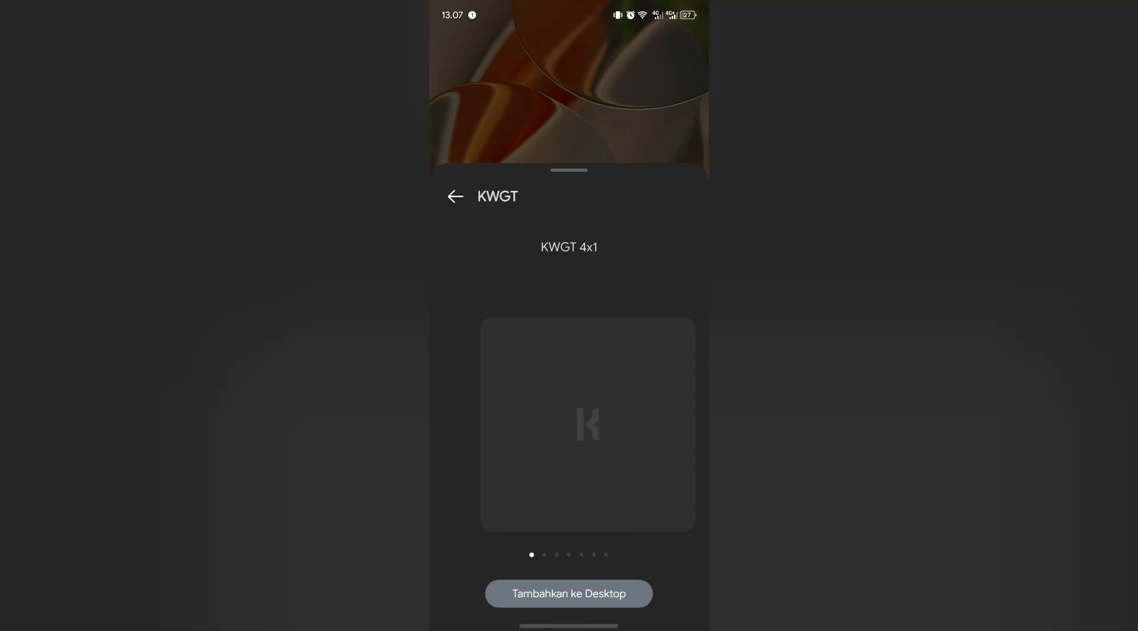
scroll(left, 3)
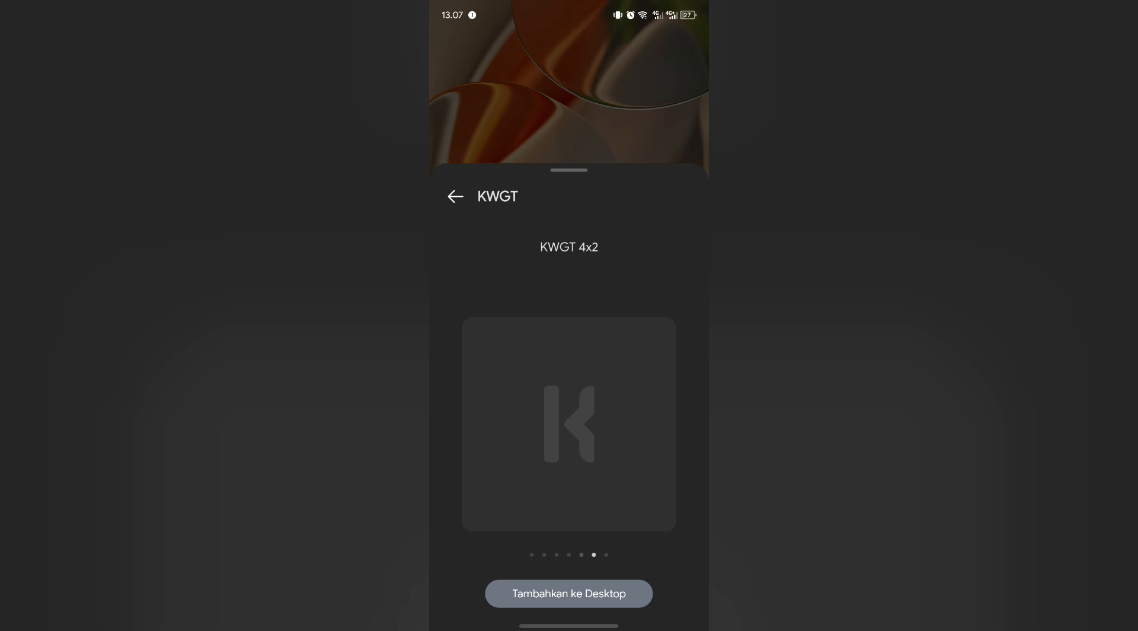
- Add the 4x2 KWGT widget to the desktop and enter it for setup
click(568, 592)
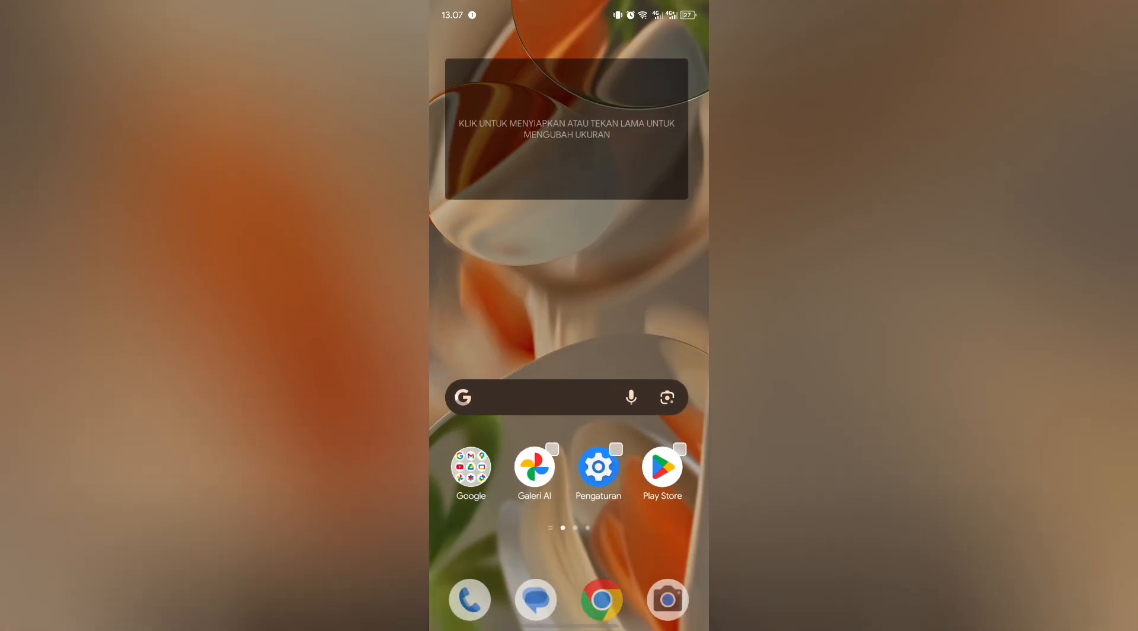
click(566, 131)
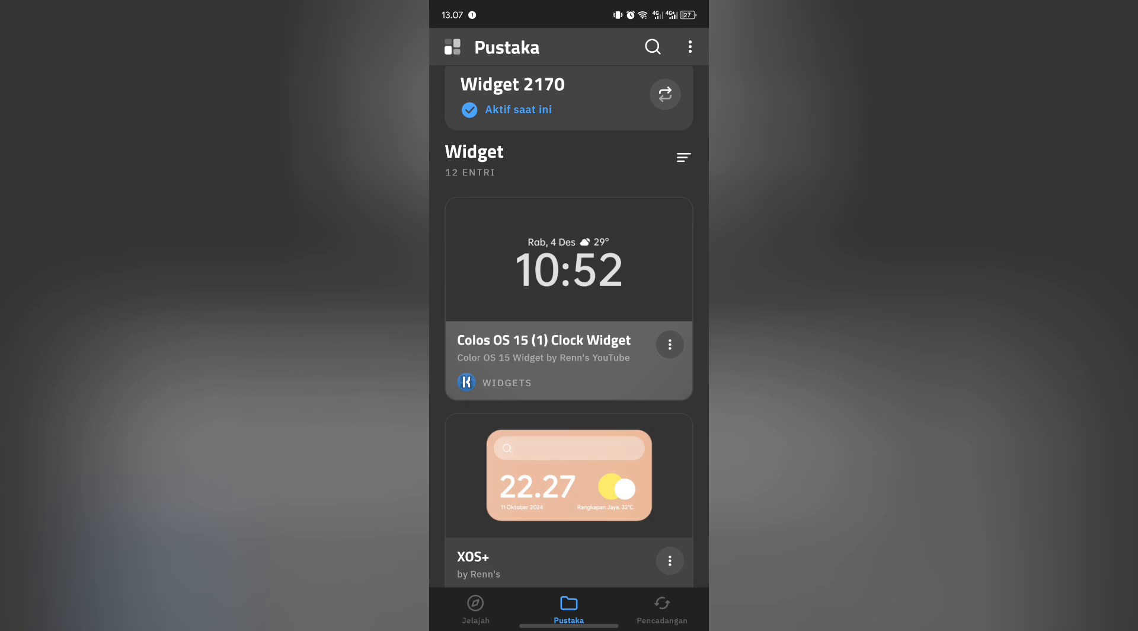
- Scroll through KWGT's Pustaka preset list, including the Colos OS 15 clock and XOS+
scroll(down, 3)
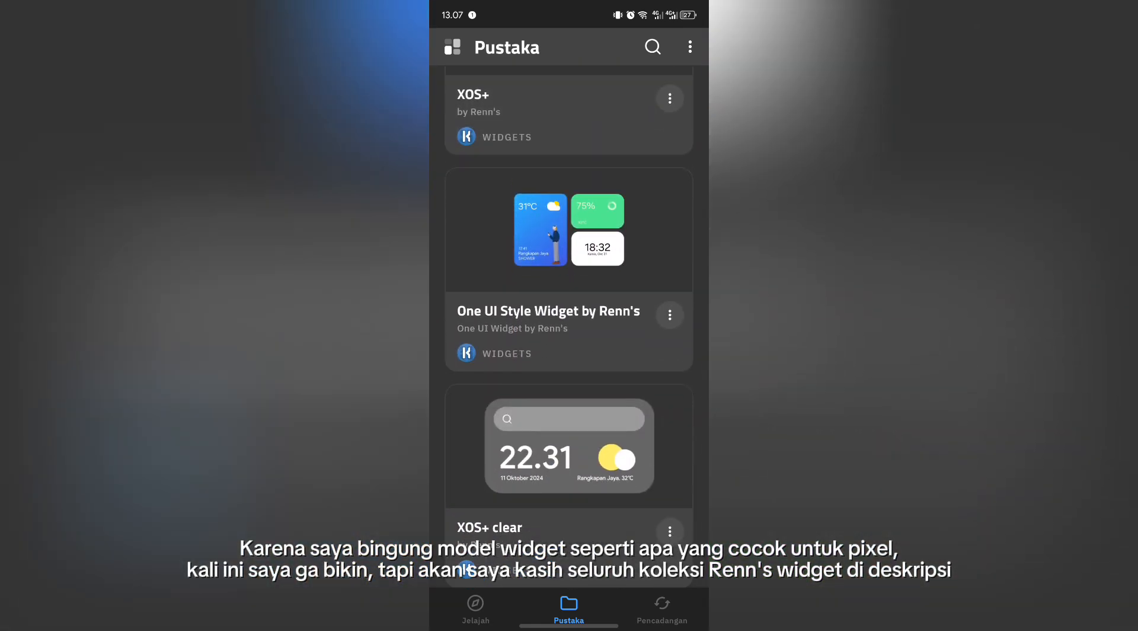
scroll(down, 3)
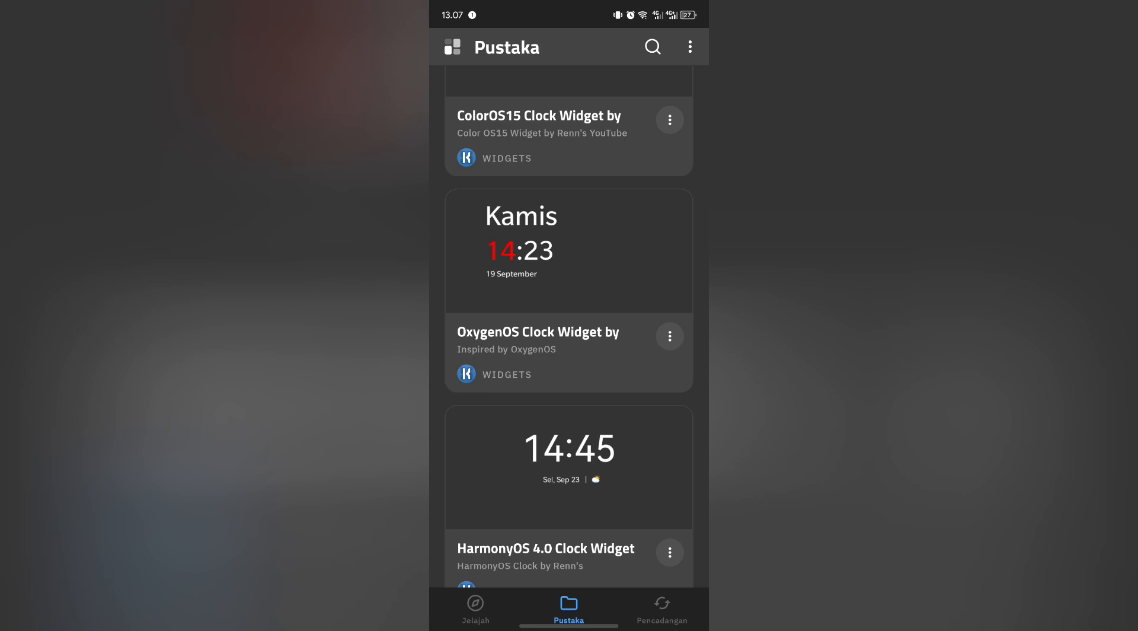
scroll(down, 3)
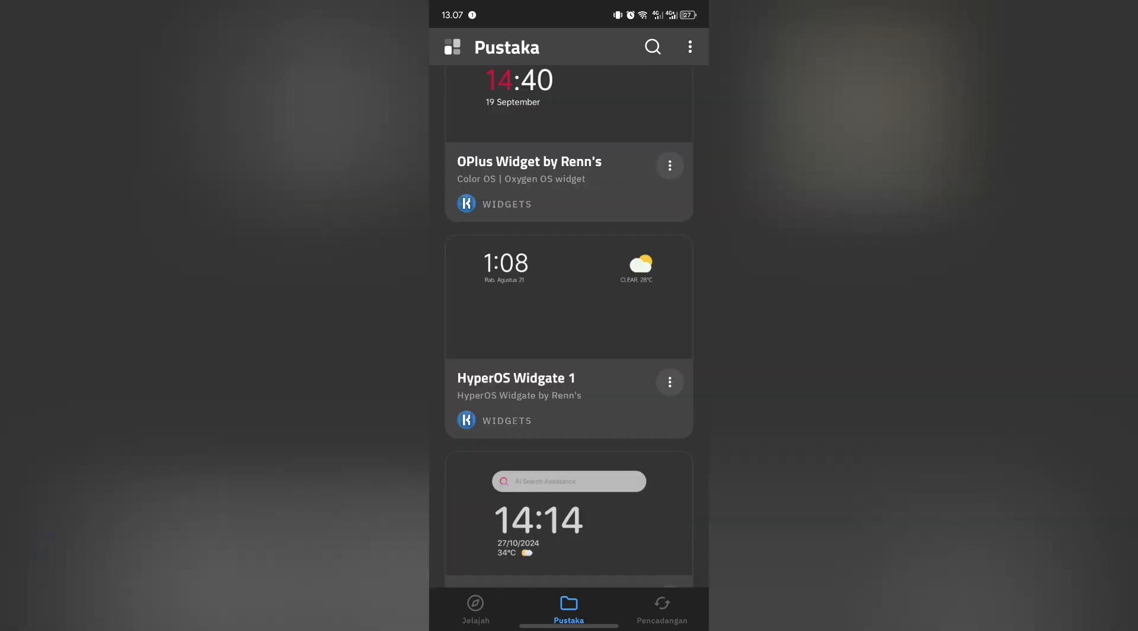
scroll(up, 3)
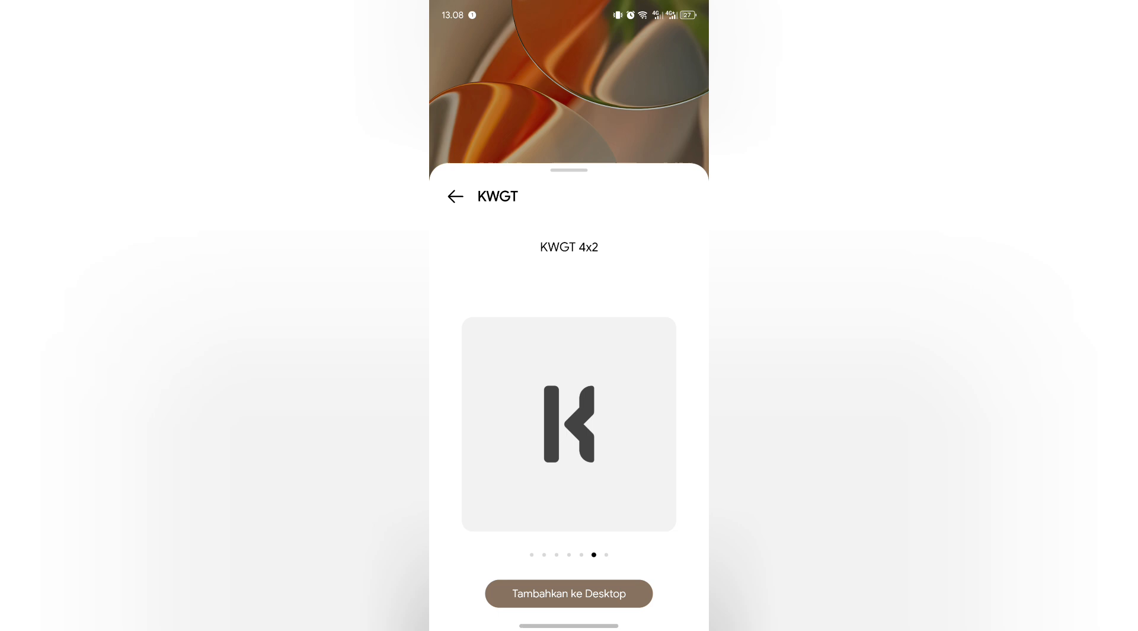
- Place the 4x2 KWGT widget on the home screen and select it
click(568, 593)
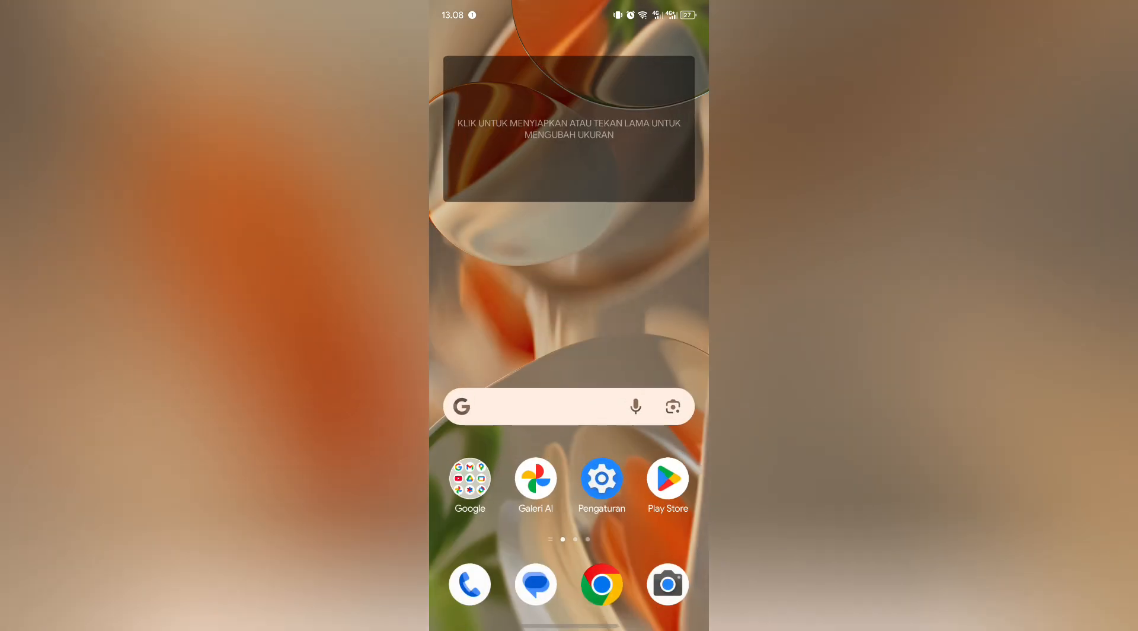
click(568, 128)
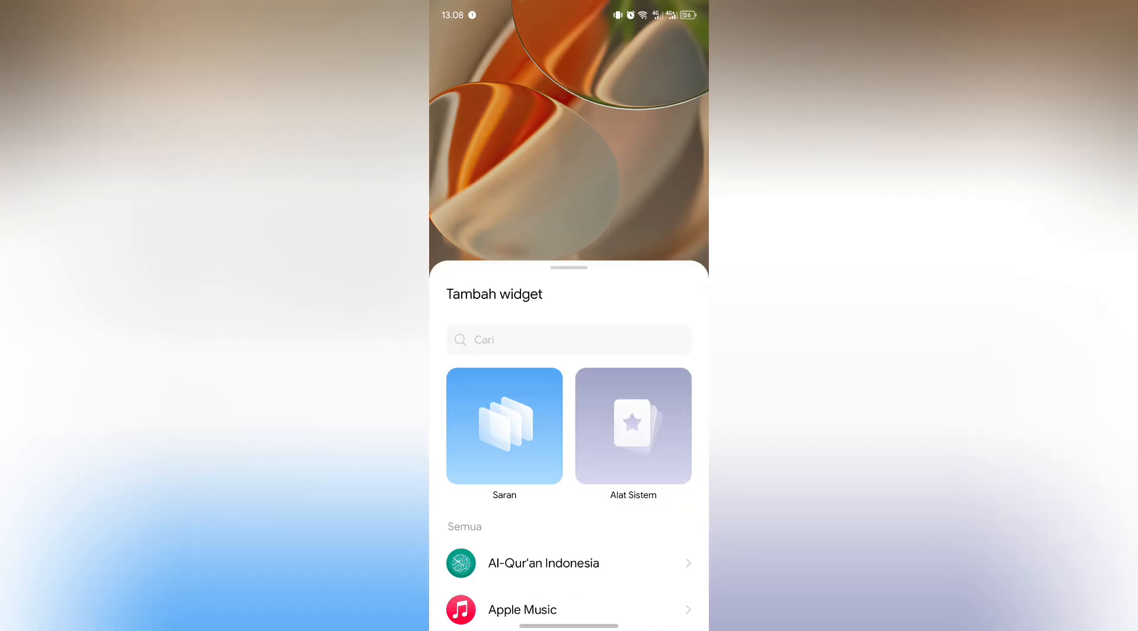
- Choose KWGT again in the picker and add another 4x2 widget to the desktop
scroll(down, 3)
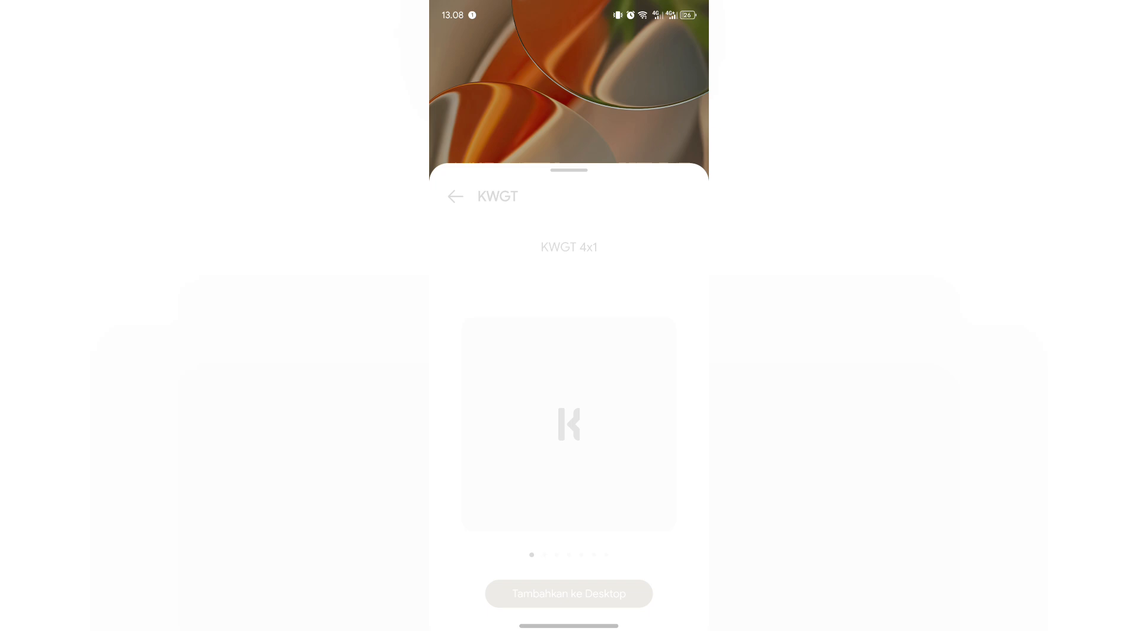
scroll(left, 3)
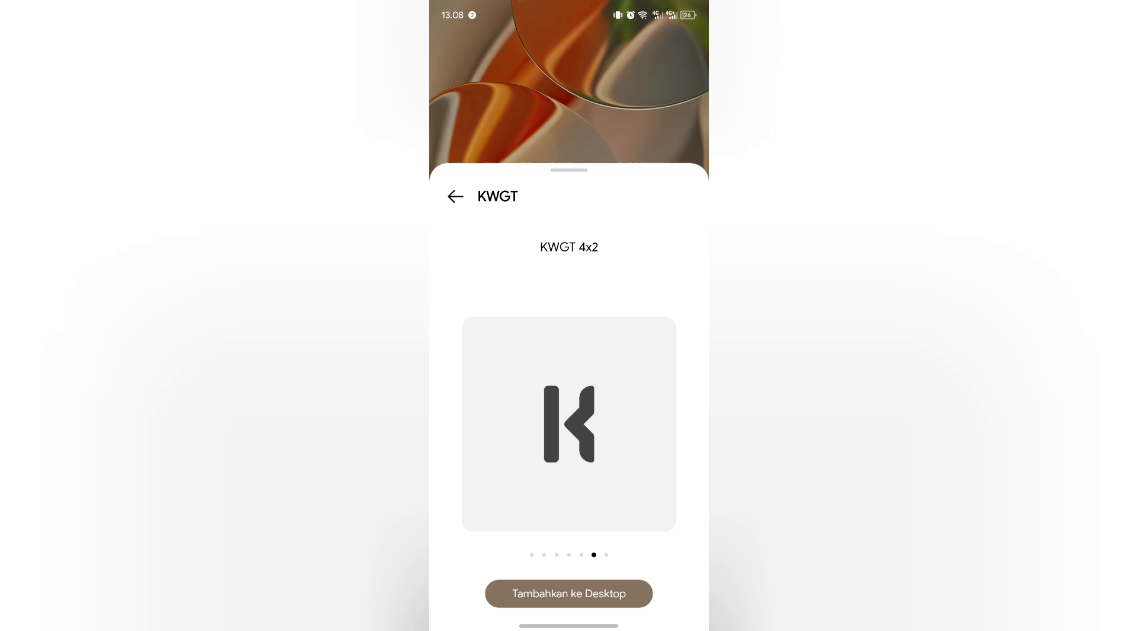
click(568, 592)
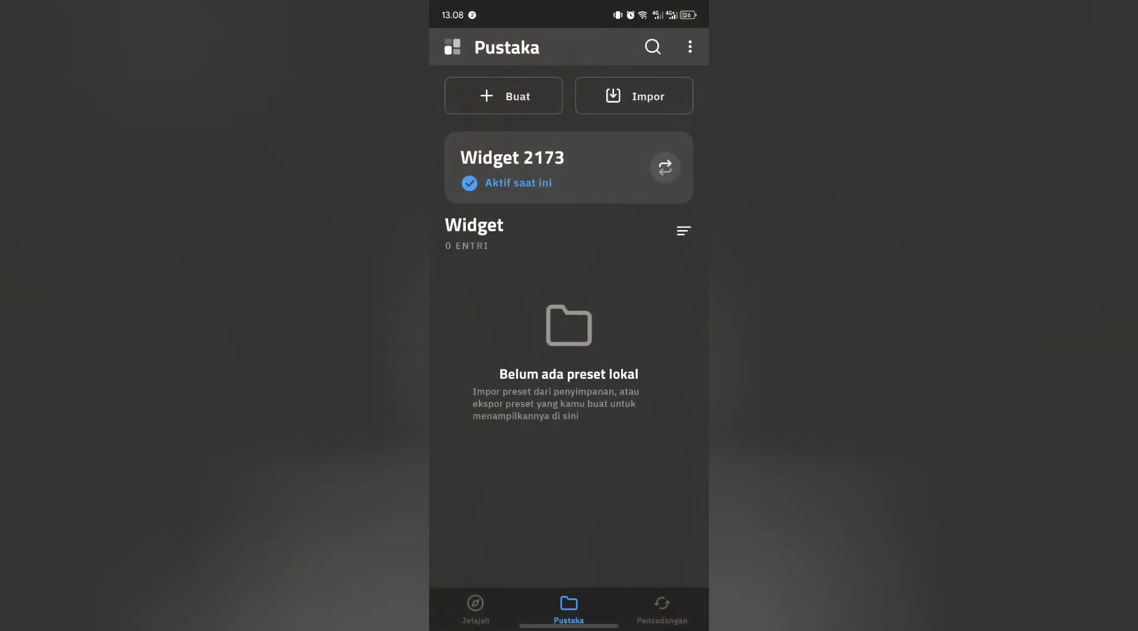
- Scroll the new widget's Pustaka presets such as OPlus Widget, XOS+, HarmonyOS and HyperOS clocks
scroll(up, 3)
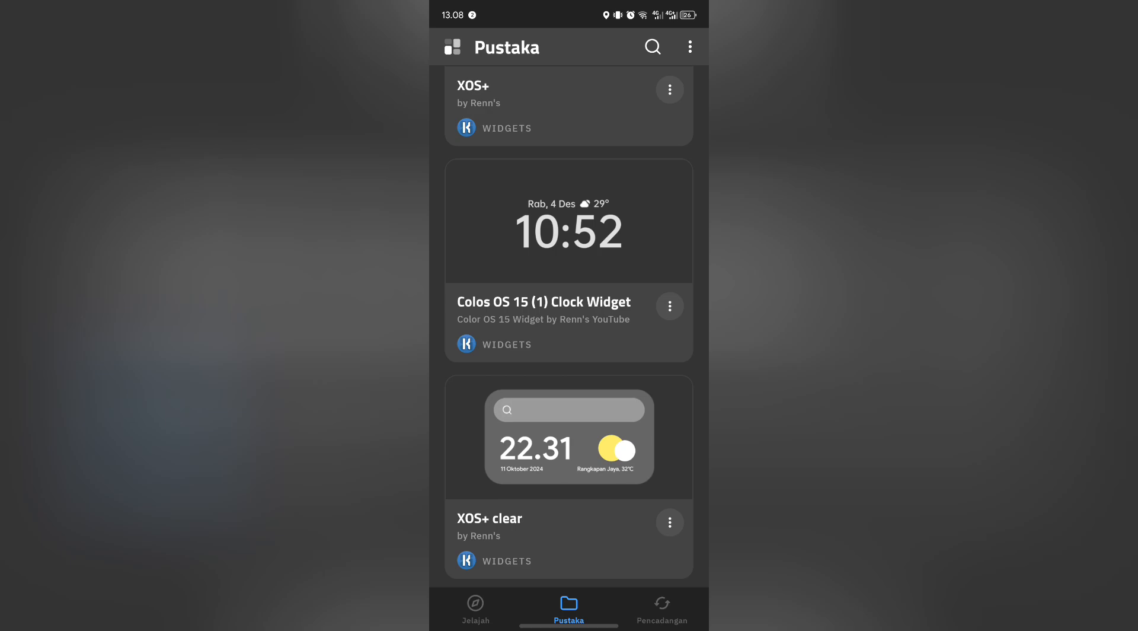
scroll(down, 3)
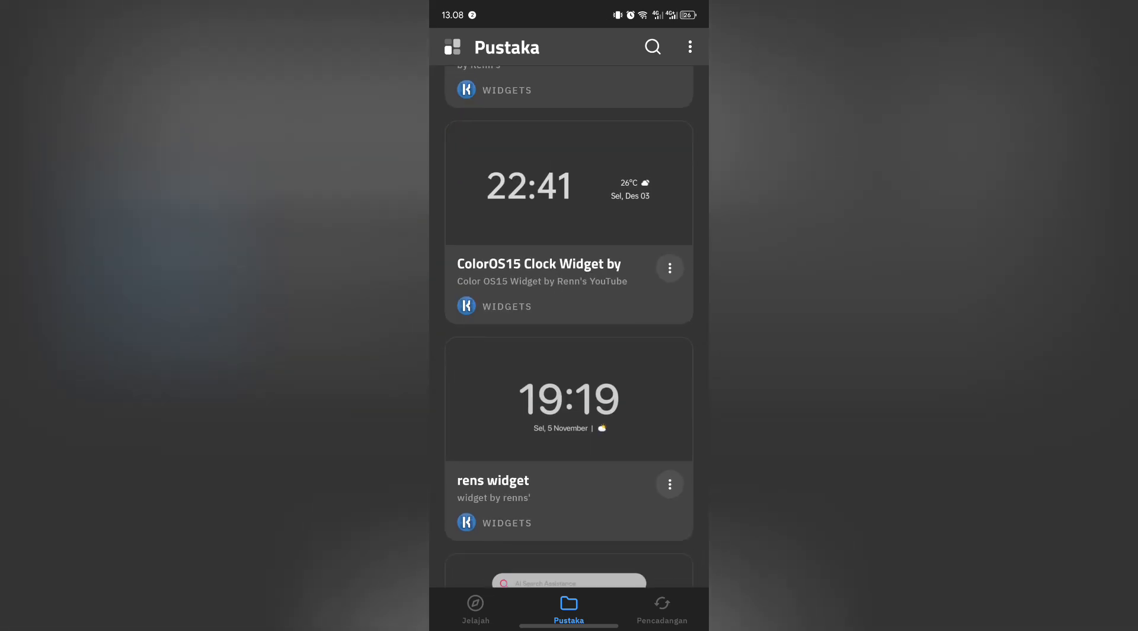
scroll(up, 3)
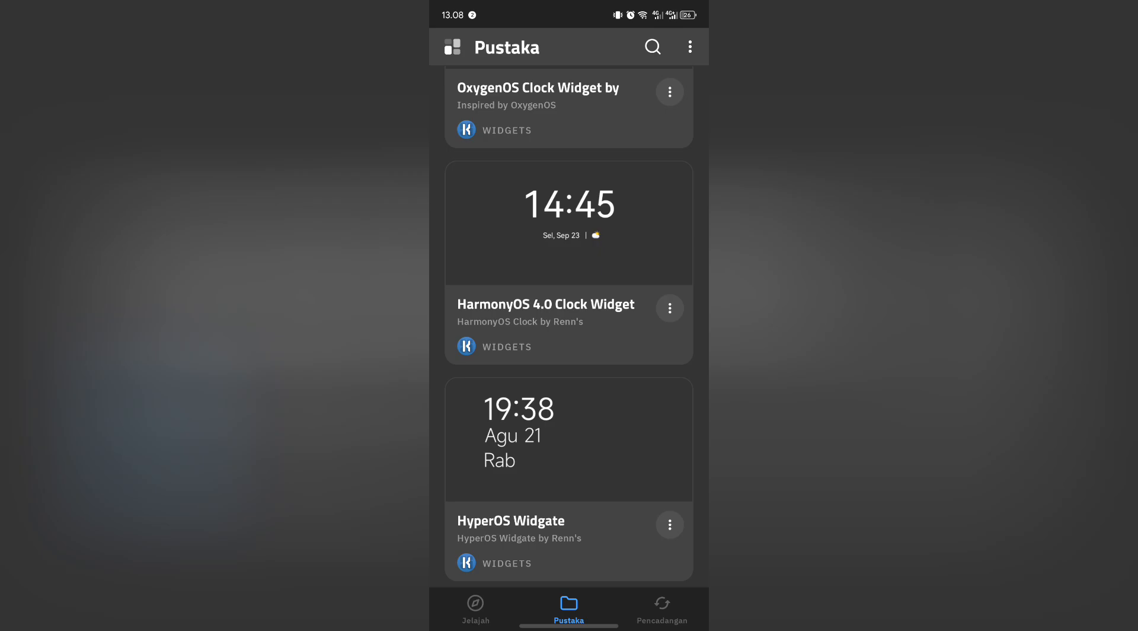
scroll(down, 3)
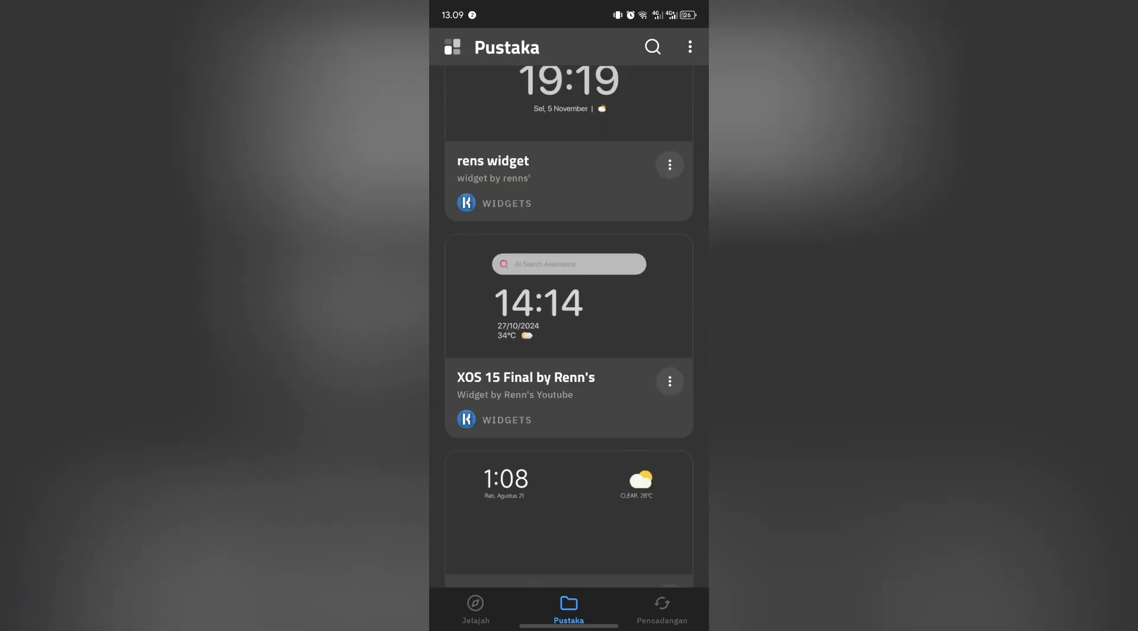
scroll(down, 3)
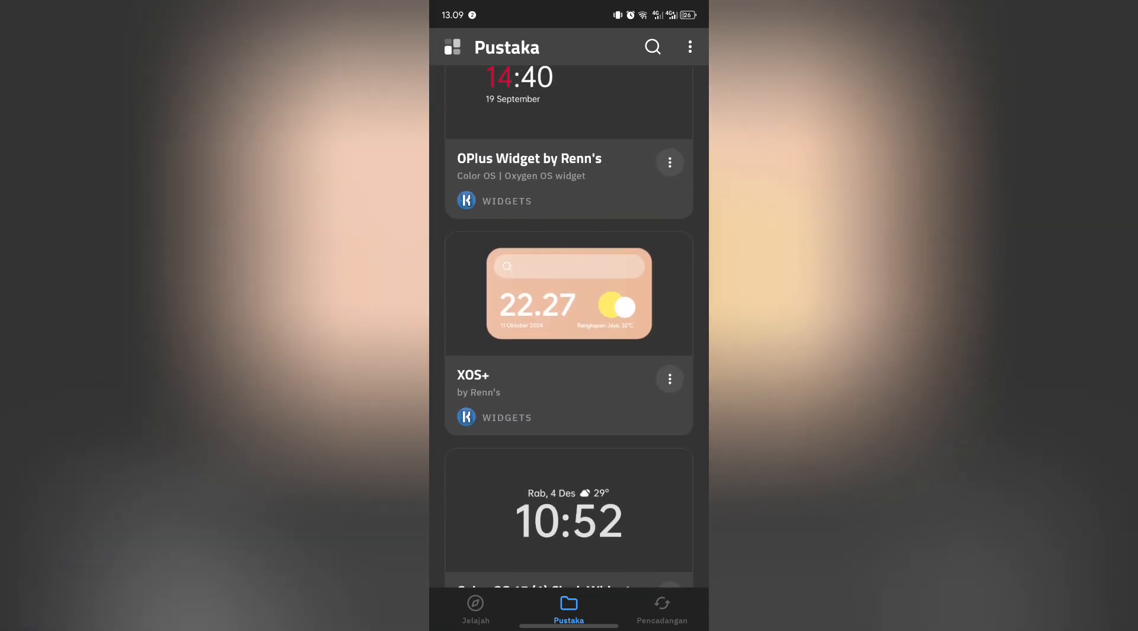